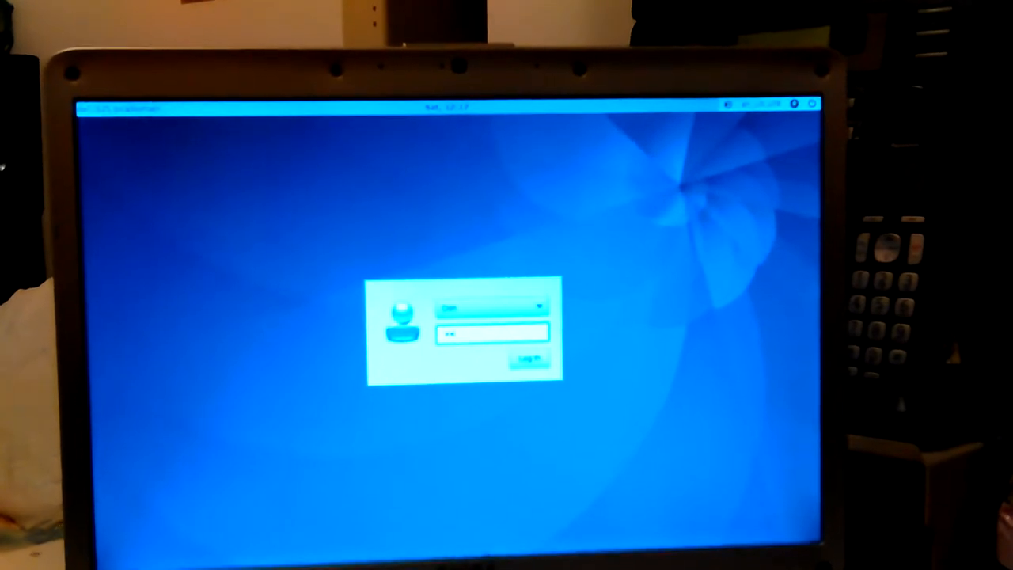
# Enter the account password at the LightDM screen and log in to the desktop
pyautogui.write('password')
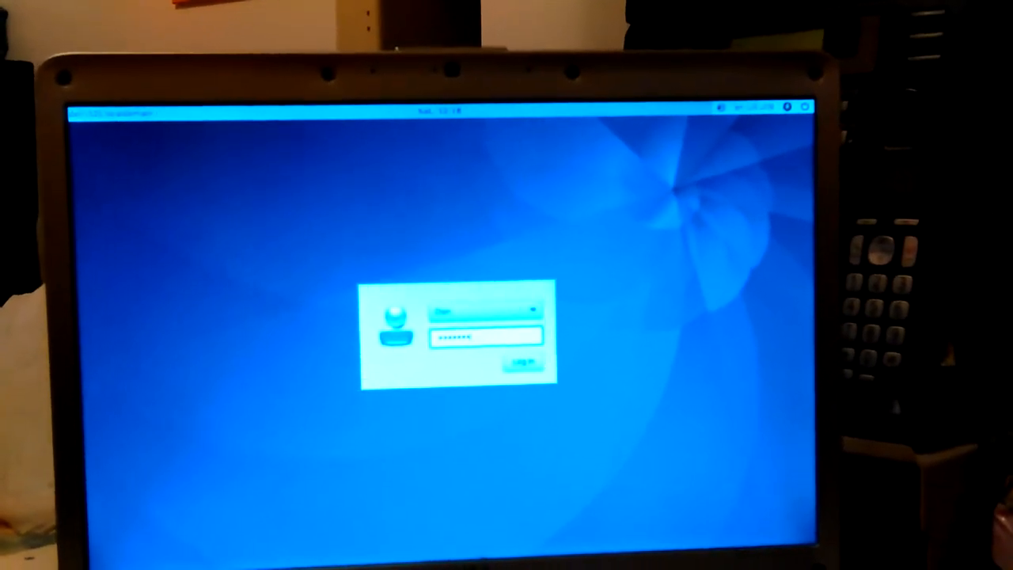
pyautogui.click(521, 365)
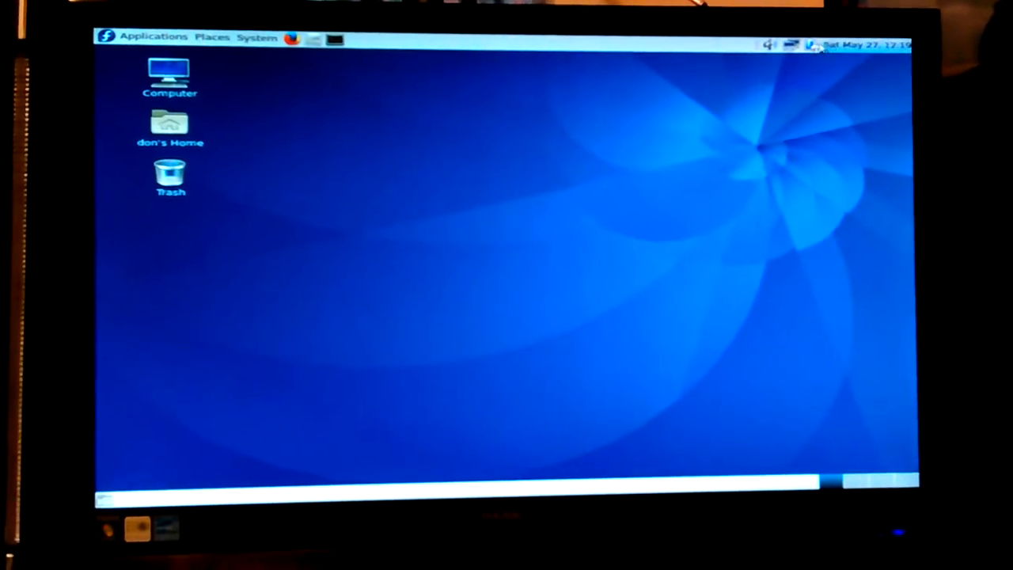
pyautogui.moveTo(786, 88)
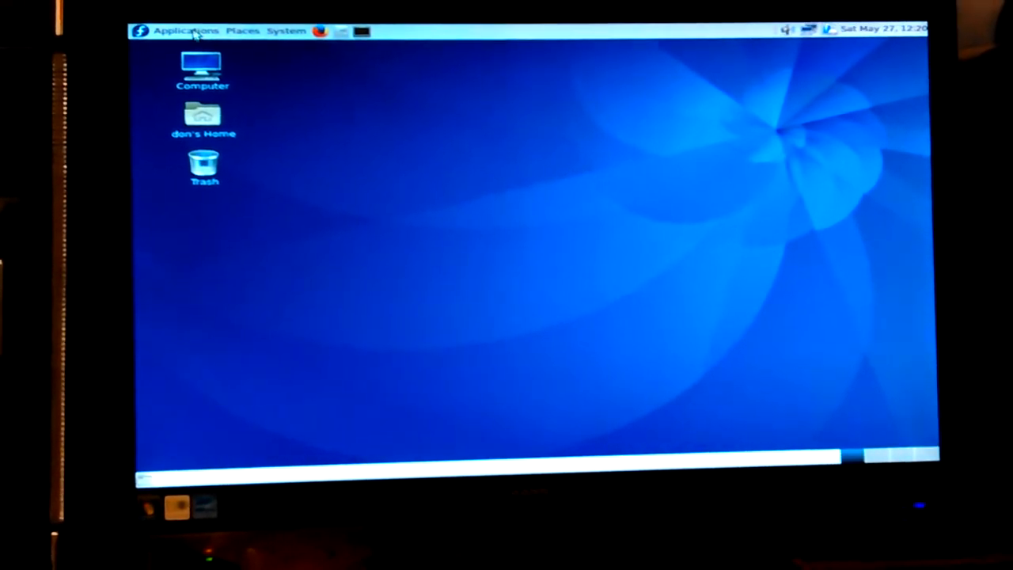
# Launch System Monitor, sort processes by Process Name, and scroll to inspect applet.py
pyautogui.click(183, 30)
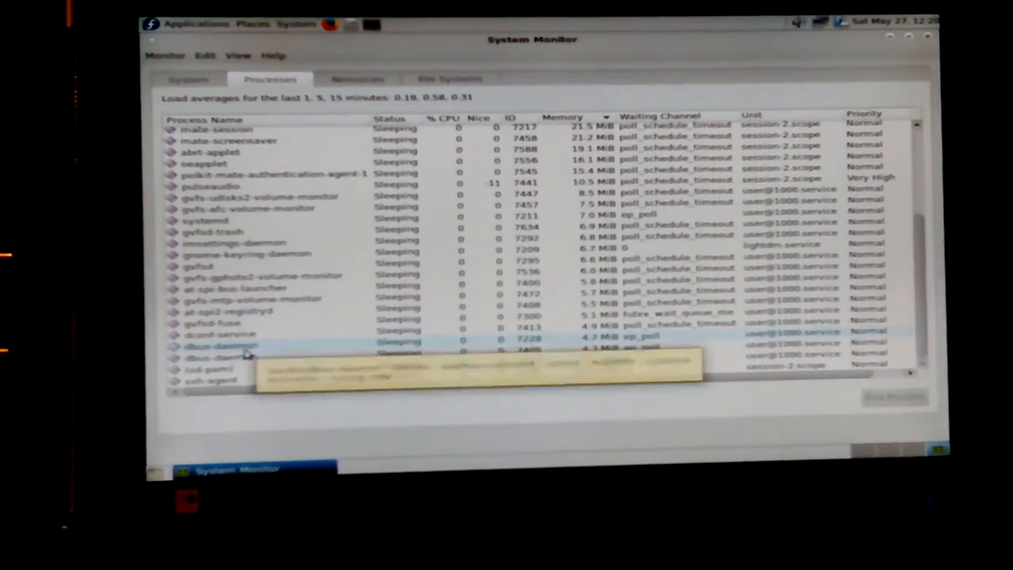
pyautogui.click(206, 122)
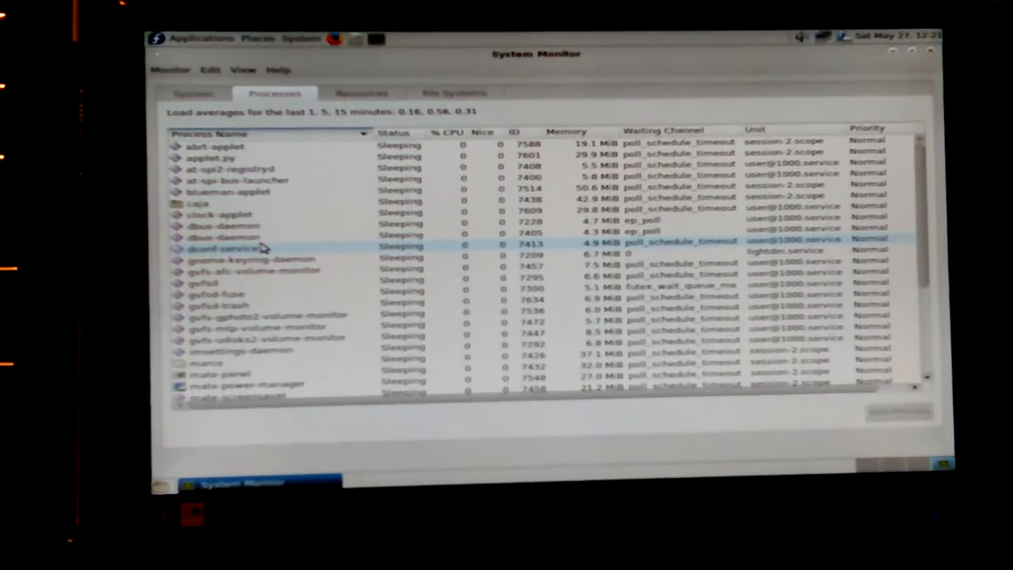
pyautogui.scroll(-3)
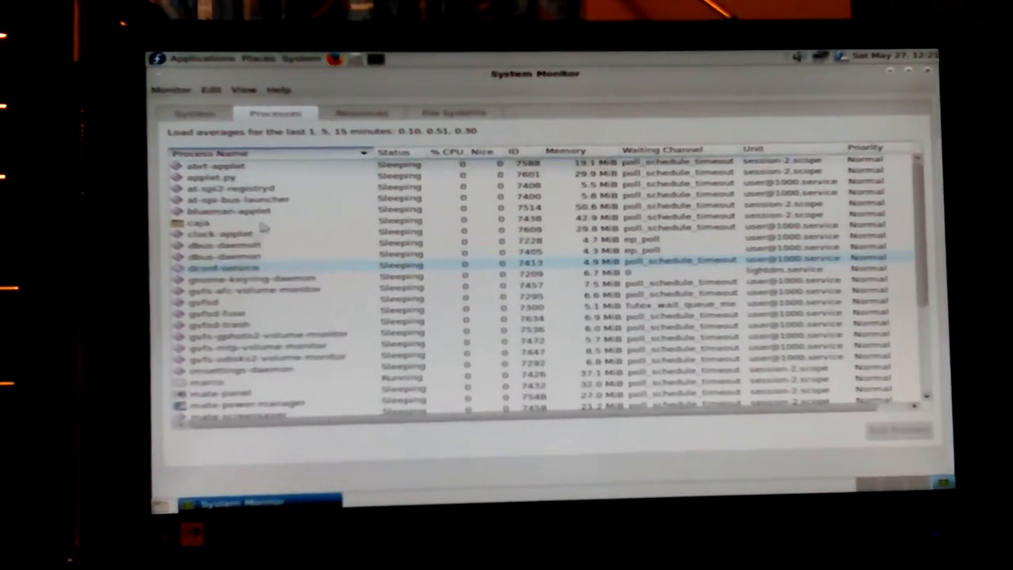
pyautogui.click(221, 223)
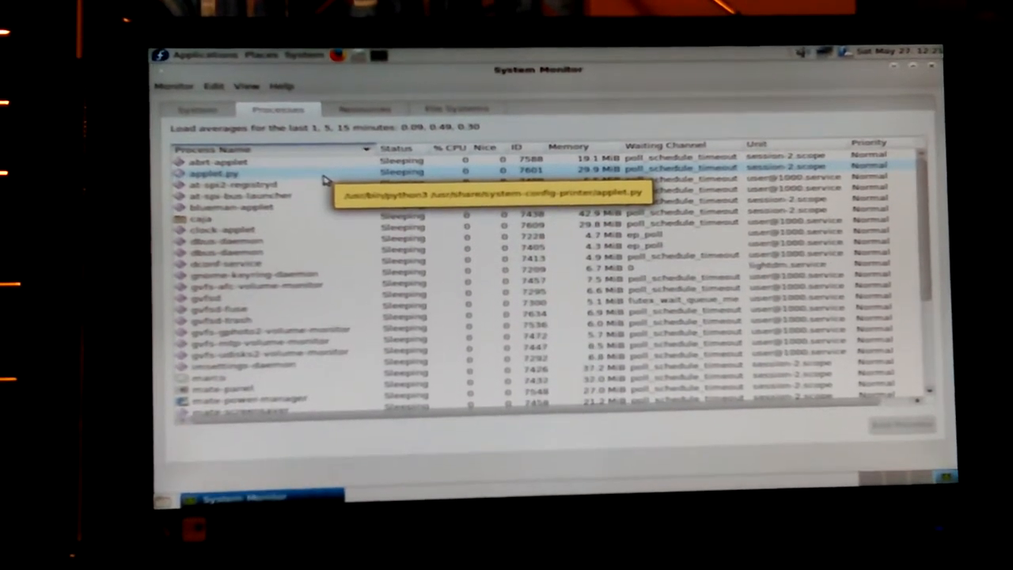
pyautogui.scroll(-3)
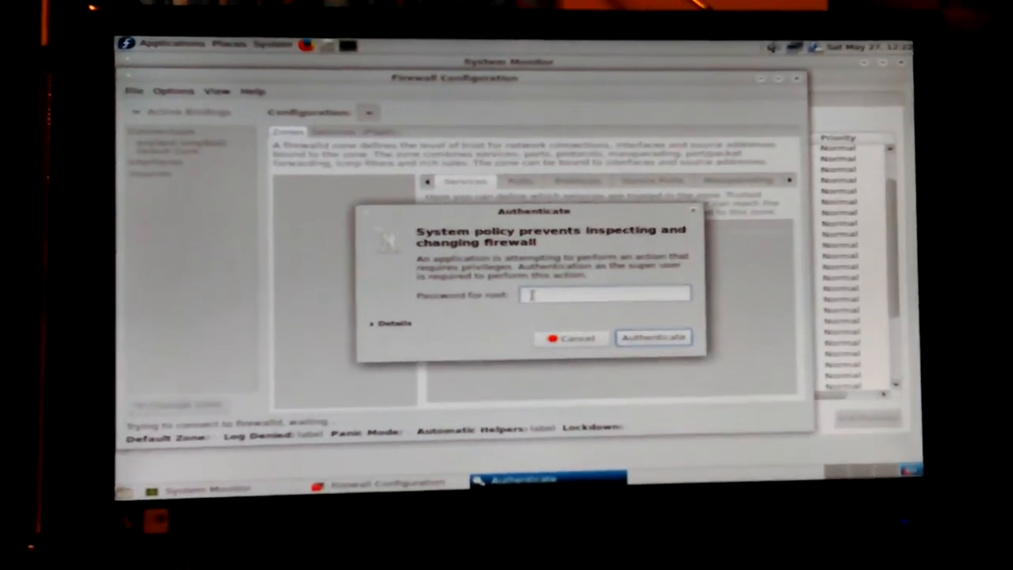
# Authenticate Firewall Configuration with the root password
pyautogui.write('•')
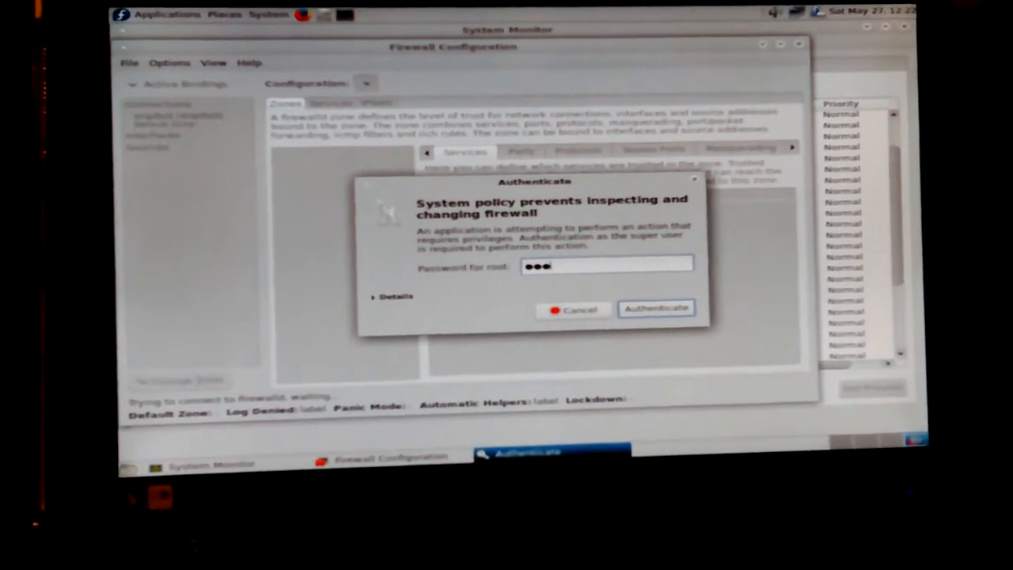
pyautogui.write('password')
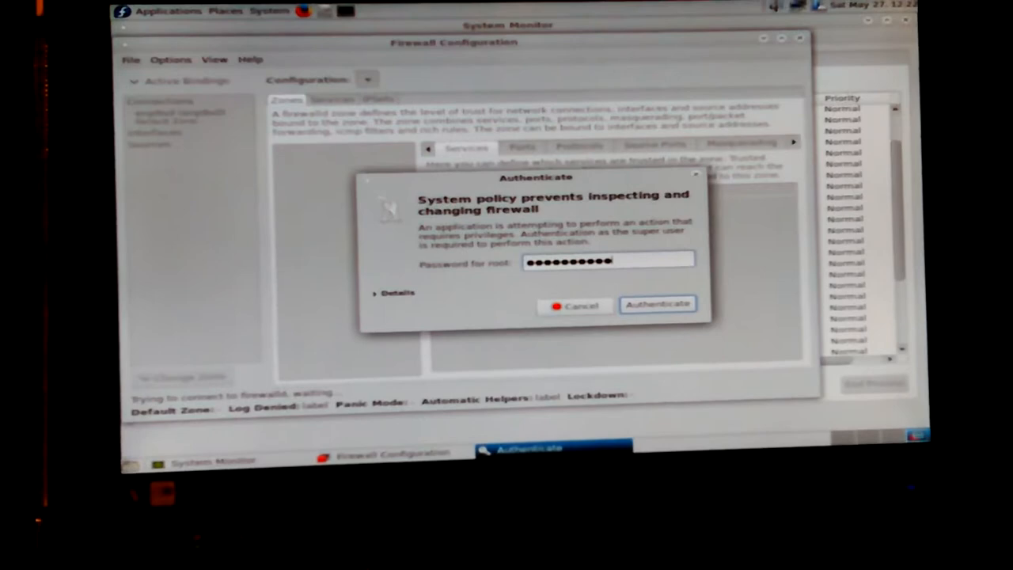
pyautogui.click(657, 304)
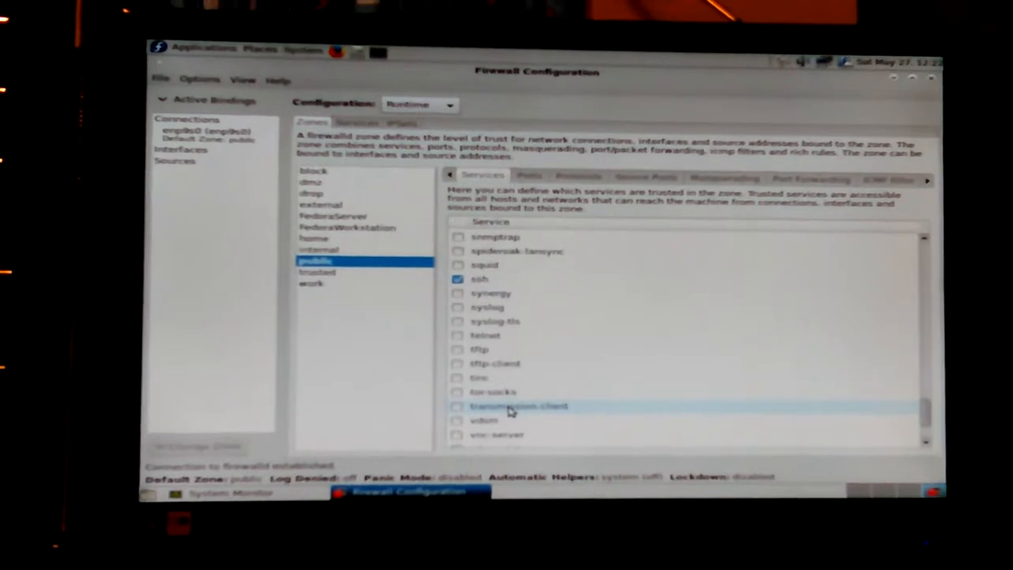
# Check the public zone's services list for vnc-server and view its Ports tab
pyautogui.scroll(-3)
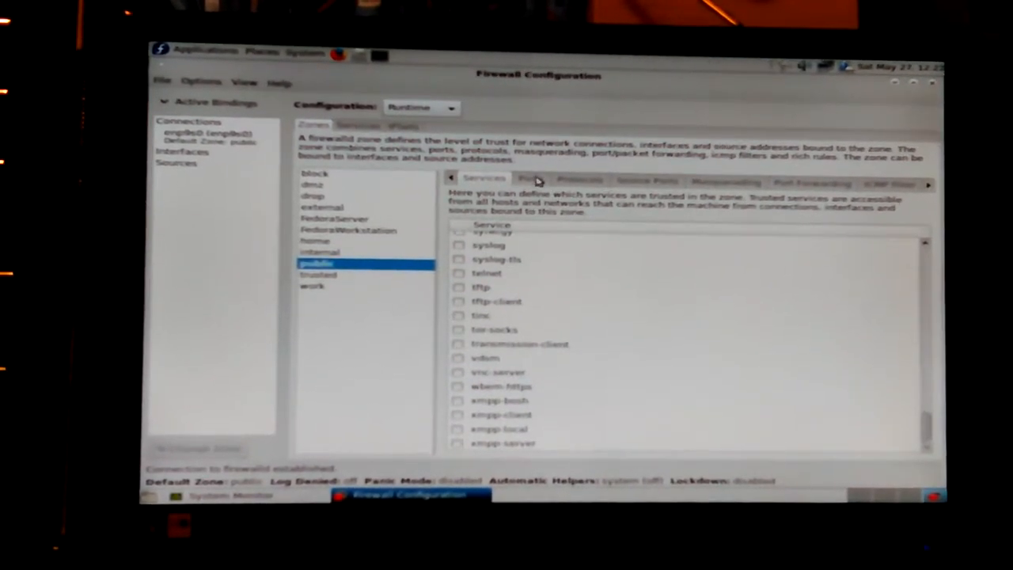
pyautogui.click(529, 183)
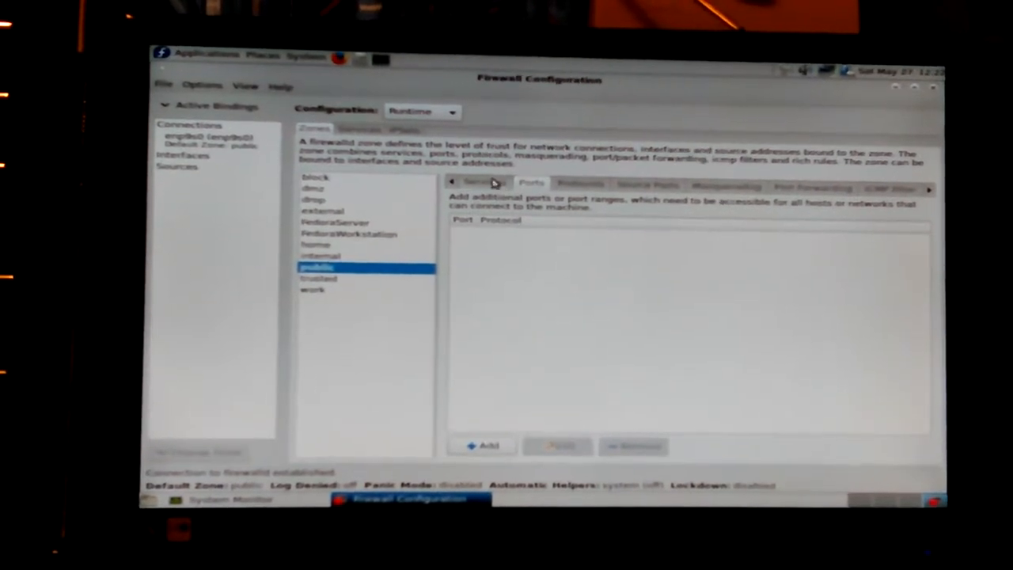
pyautogui.click(486, 188)
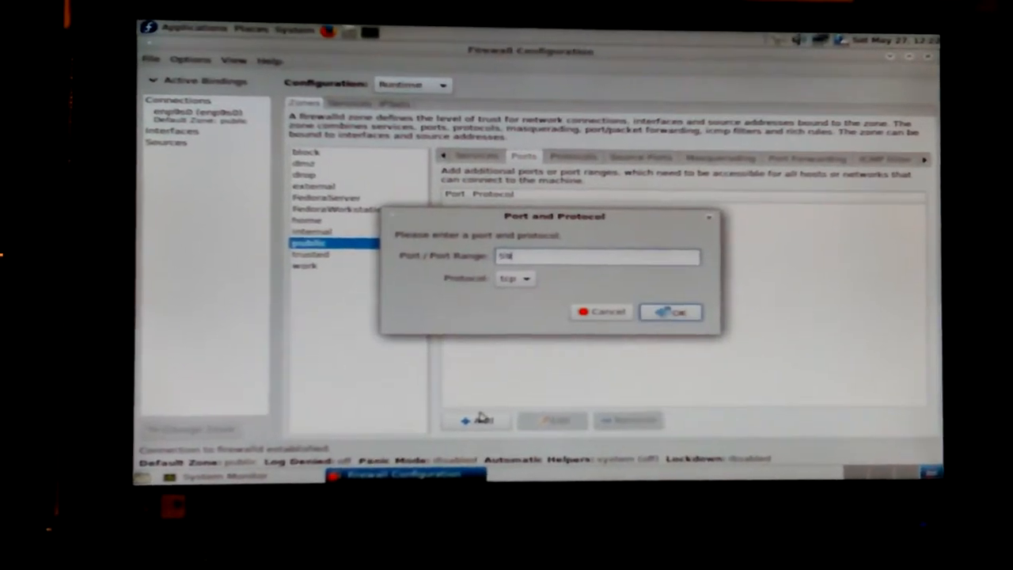
# Add port 5900 for tcp and udp to the public zone
pyautogui.write('900')
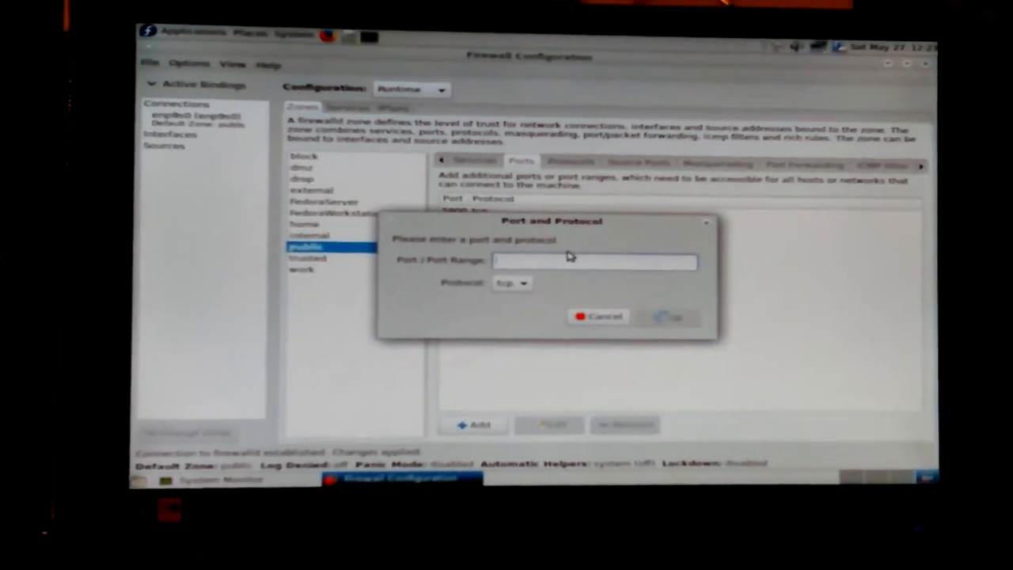
pyautogui.write('5900')
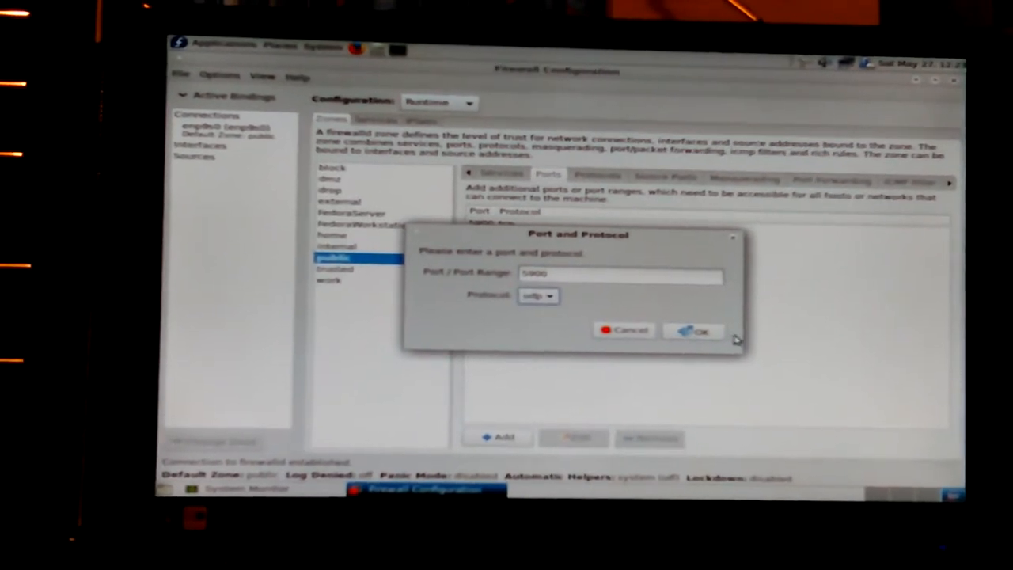
pyautogui.click(691, 330)
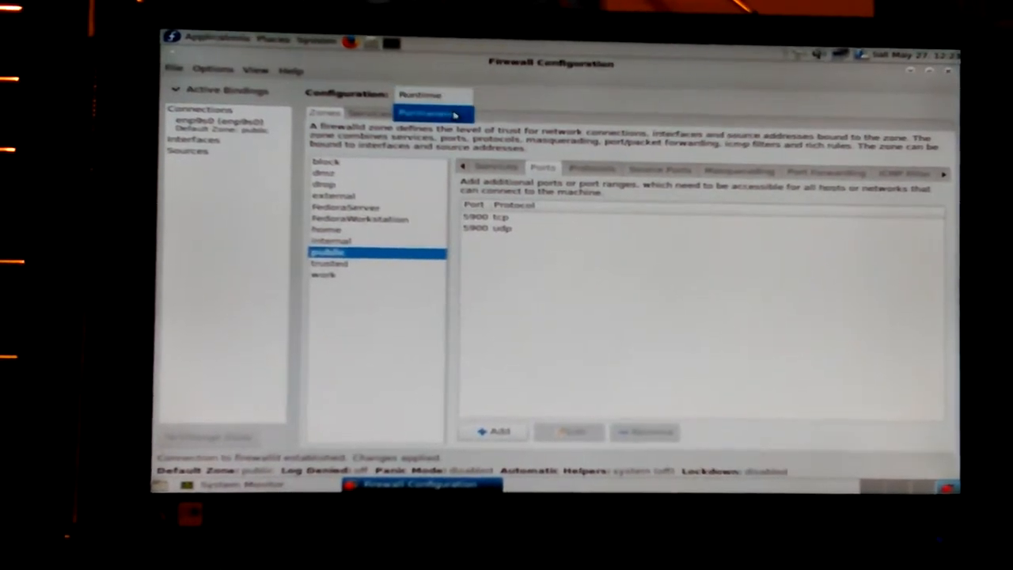
# Keep the Runtime configuration, browse the services, then return to System Monitor
pyautogui.click(431, 113)
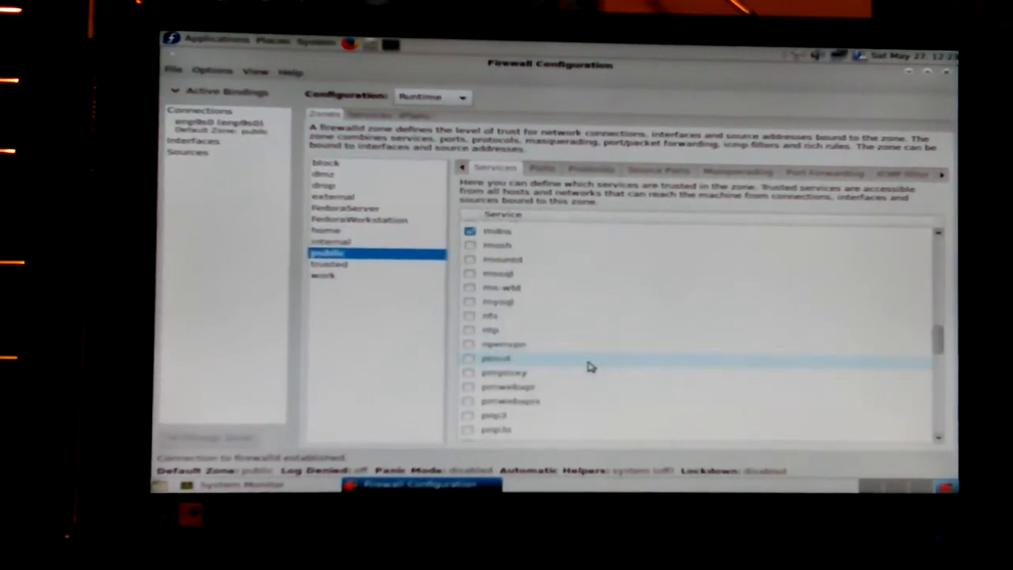
pyautogui.scroll(-3)
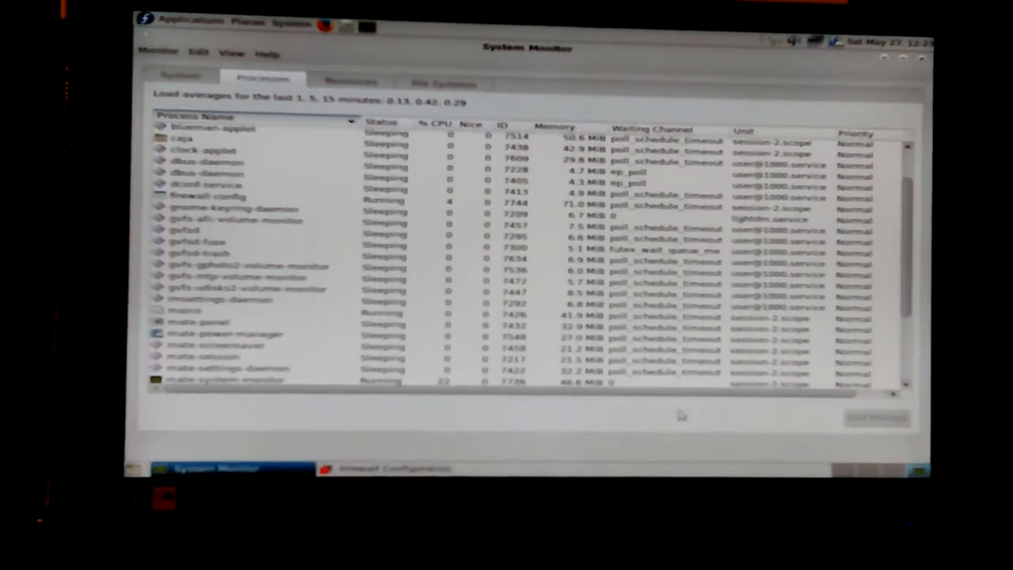
# Scroll the process list, then switch to Firefox's Fedora Project start page
pyautogui.scroll(-3)
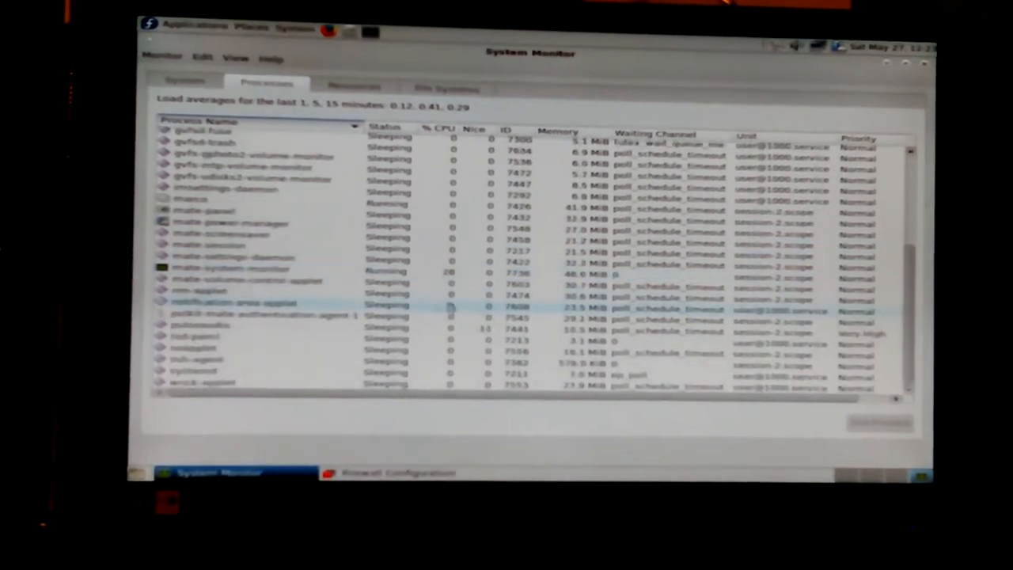
pyautogui.click(214, 320)
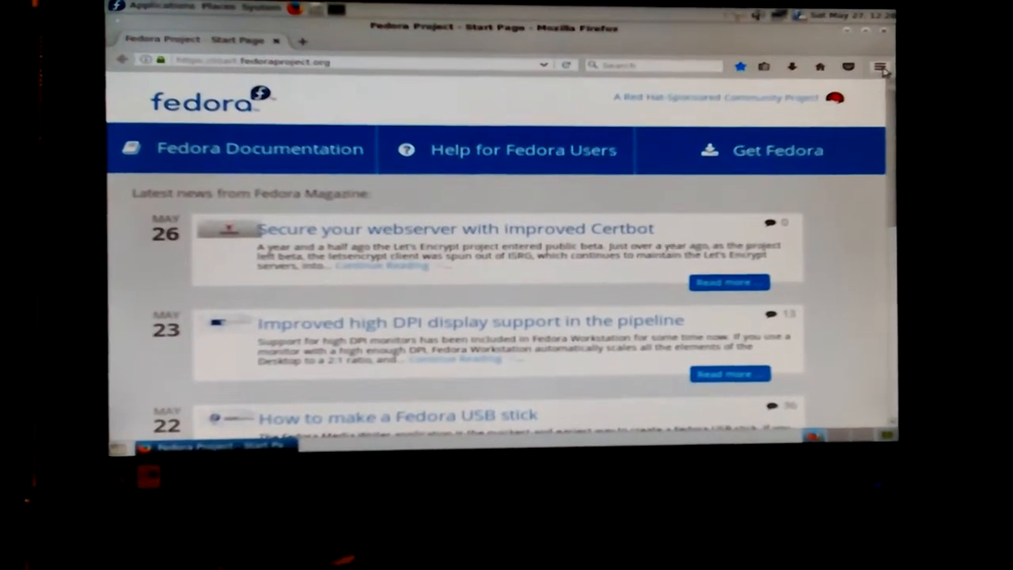
# Open Firefox Preferences from the hamburger menu in a new tab
pyautogui.click(878, 66)
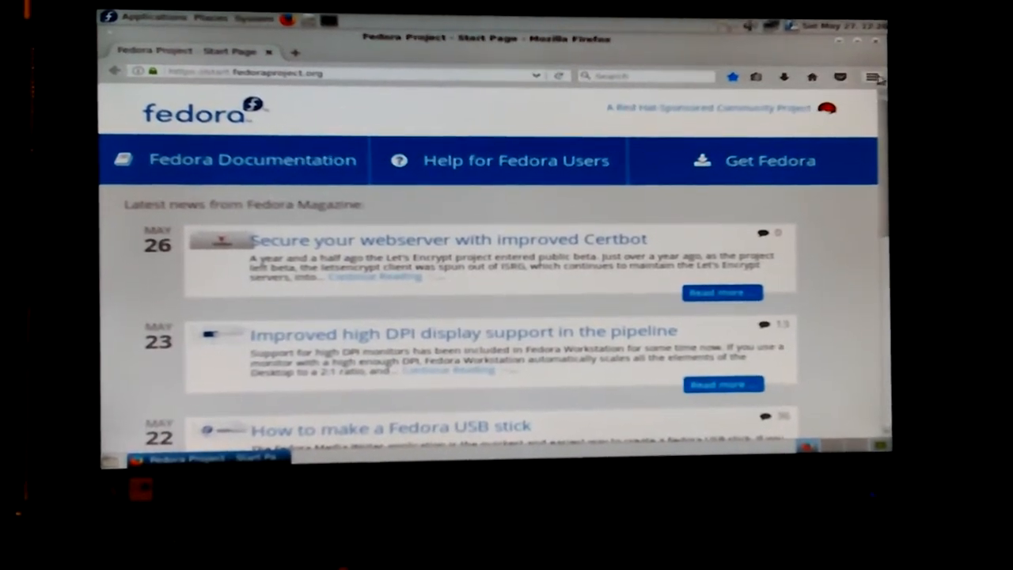
pyautogui.click(872, 77)
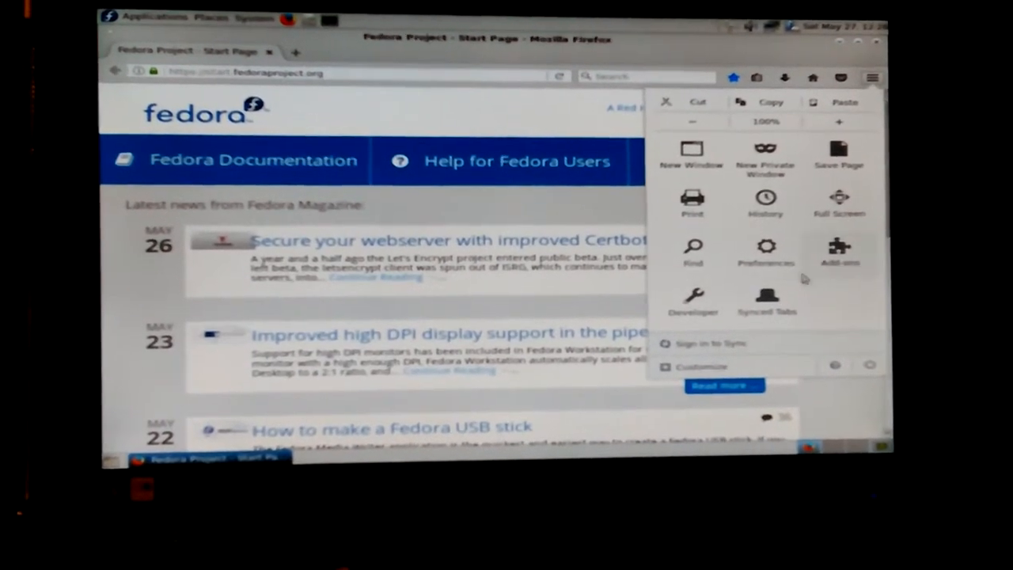
pyautogui.click(765, 250)
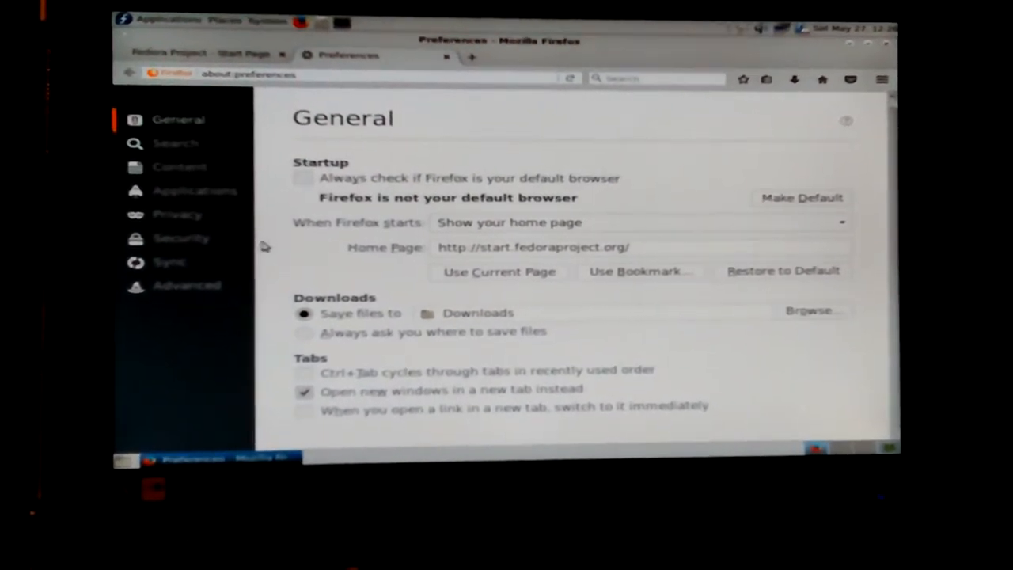
# View the Advanced preferences, then close the Preferences tab
pyautogui.click(187, 285)
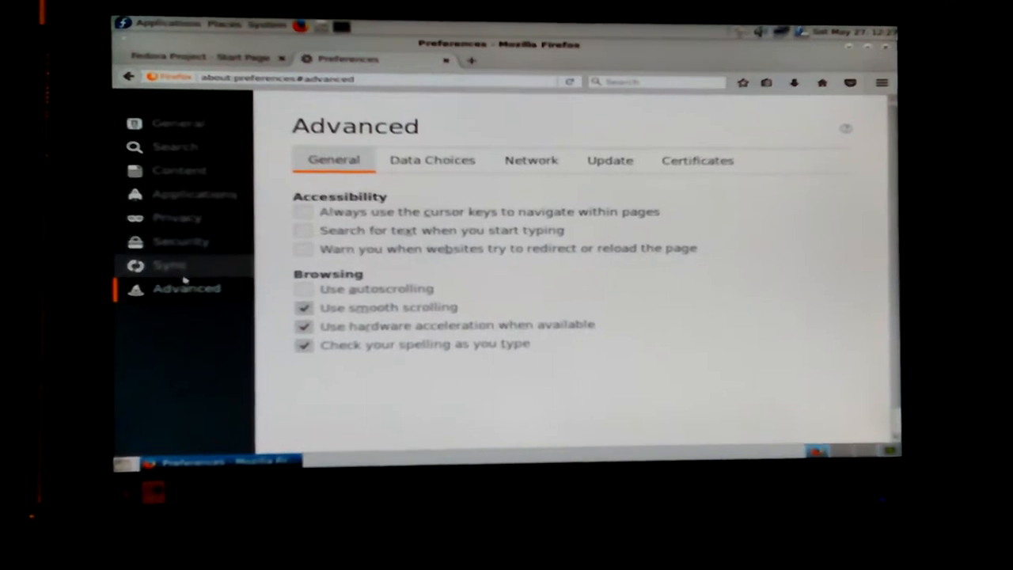
pyautogui.click(178, 123)
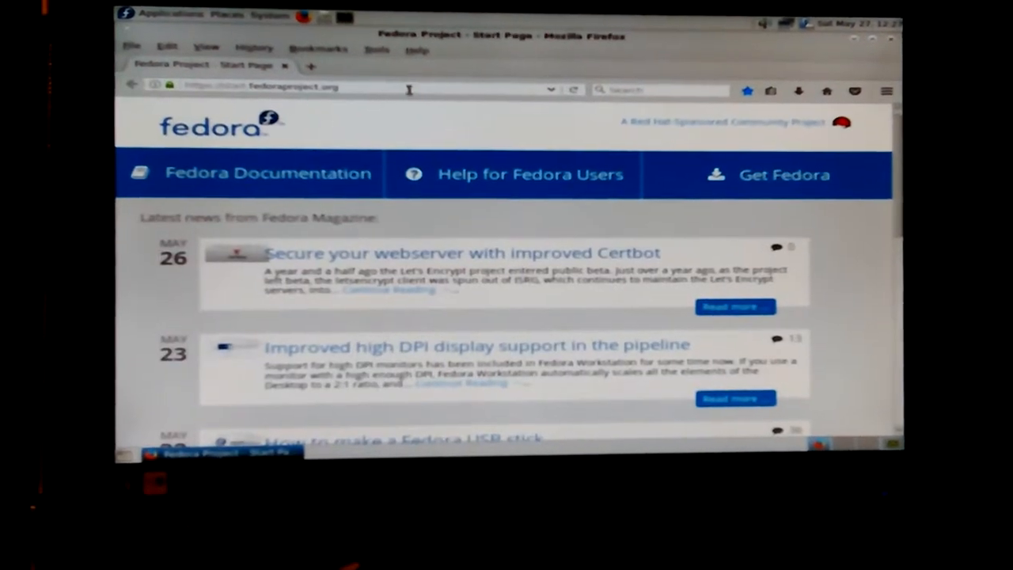
# Open the Chapter 8. TigerVNC page from the Bookmarks menu
pyautogui.click(312, 49)
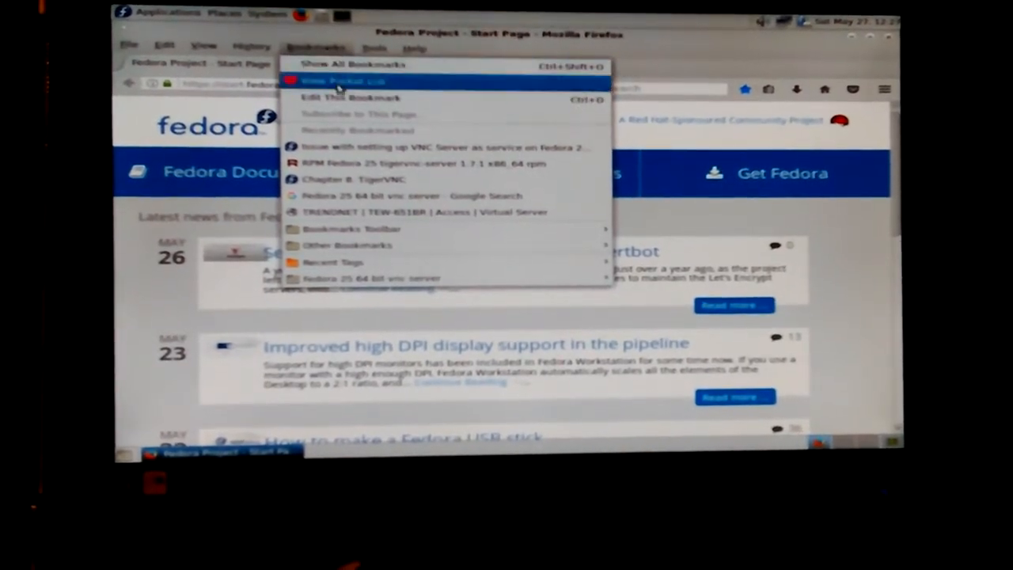
pyautogui.click(354, 64)
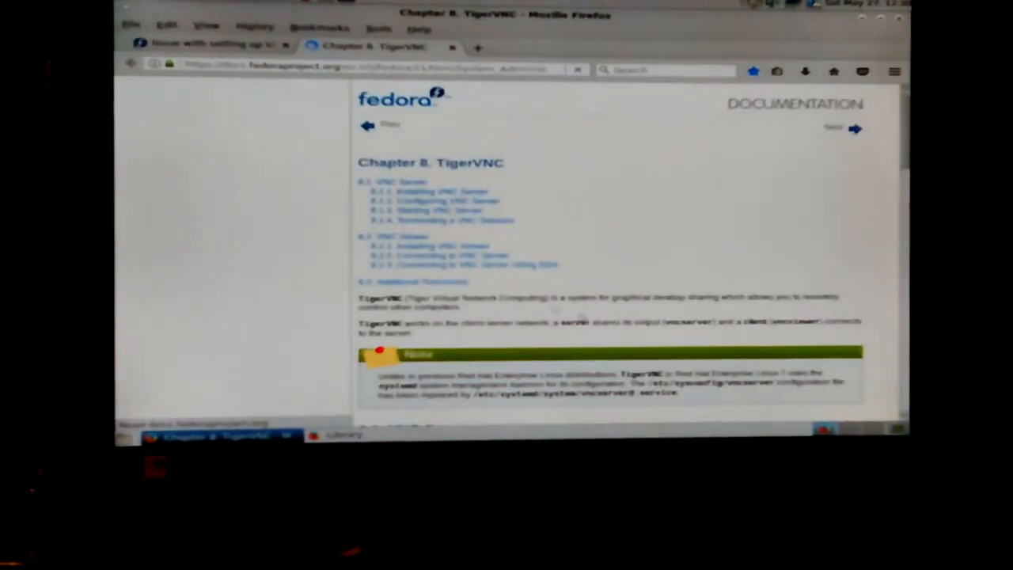
# Scroll past the Installing and Configuring VNC Server sections, then switch to the FedoraForum thread
pyautogui.scroll(-3)
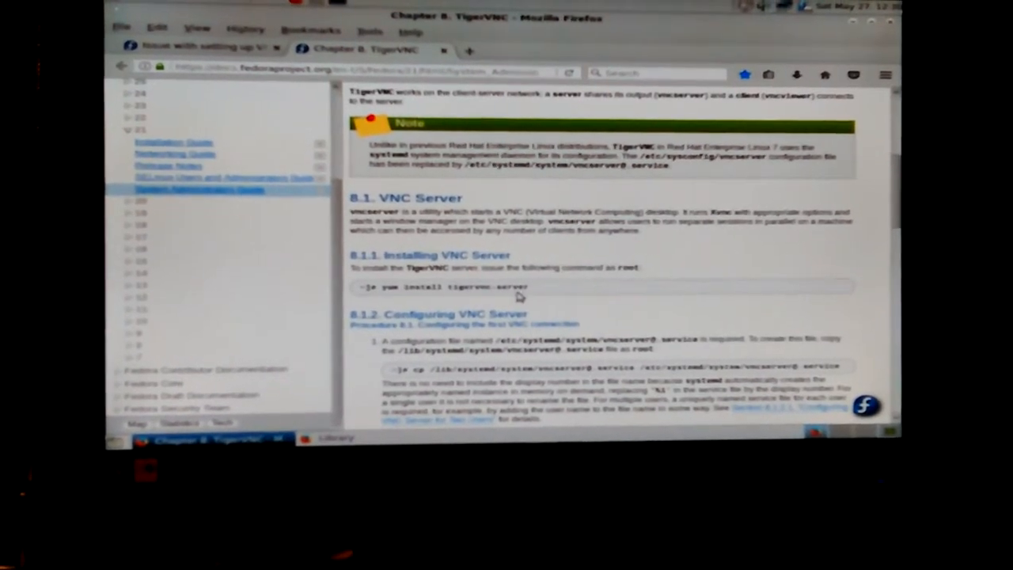
pyautogui.scroll(-3)
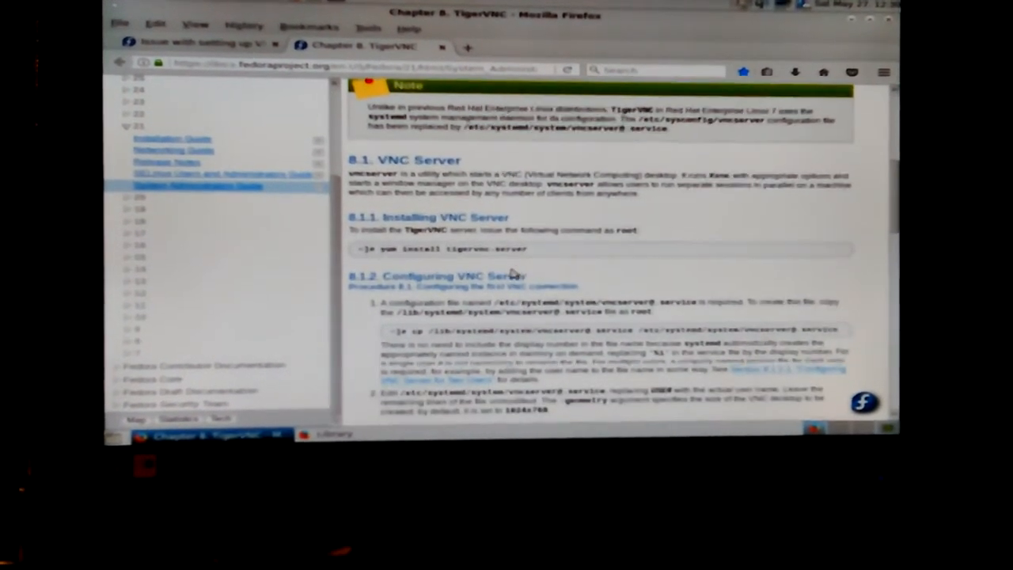
pyautogui.scroll(-3)
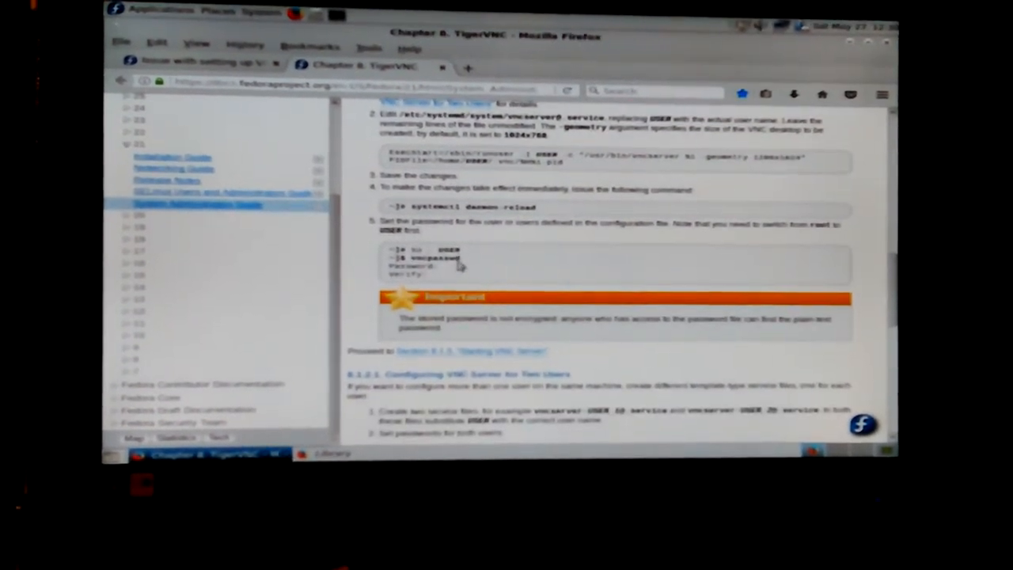
pyautogui.click(198, 66)
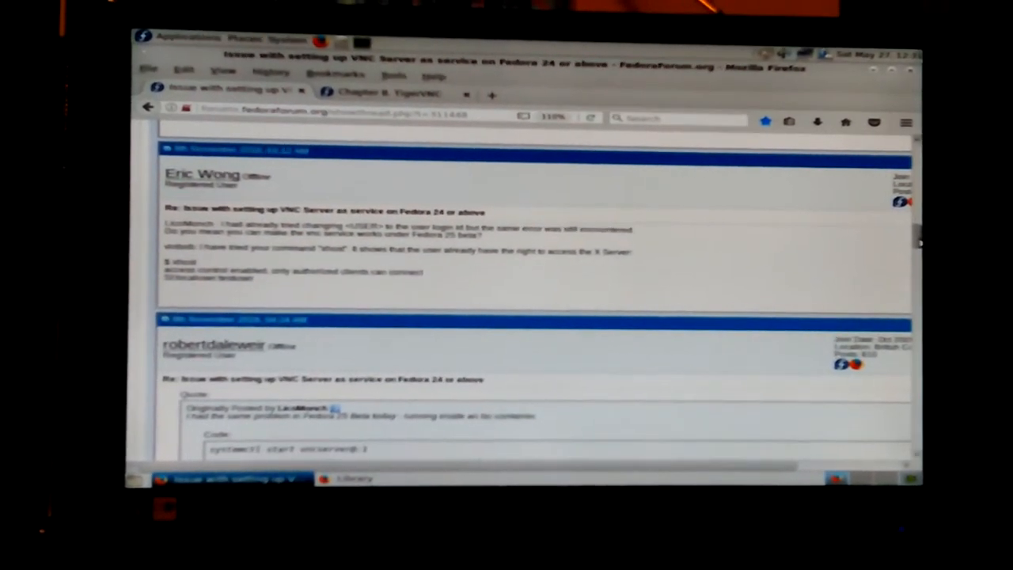
# Scroll through the FedoraForum thread on running VNC Server as a Fedora 24 service
pyautogui.scroll(-3)
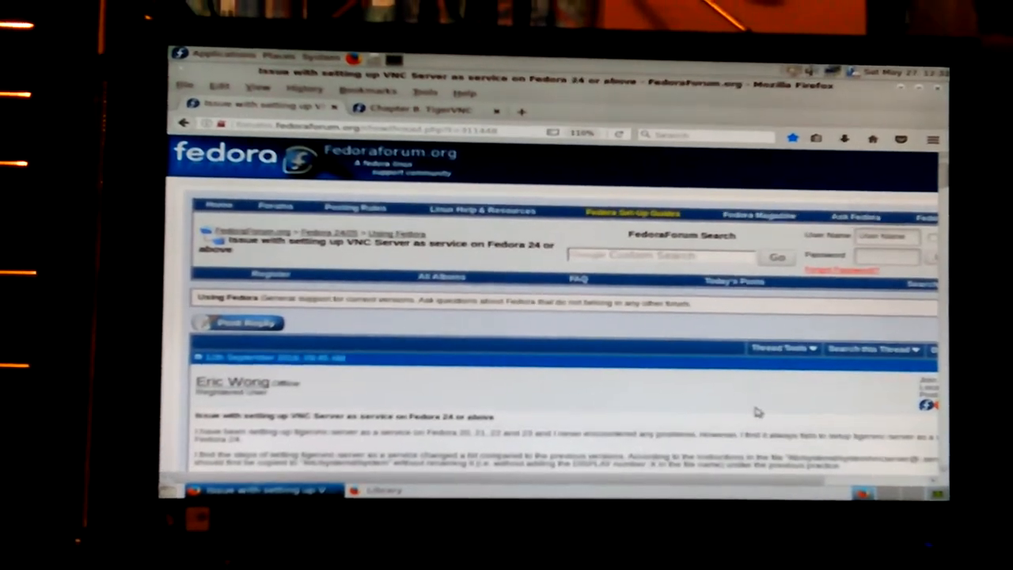
pyautogui.scroll(-3)
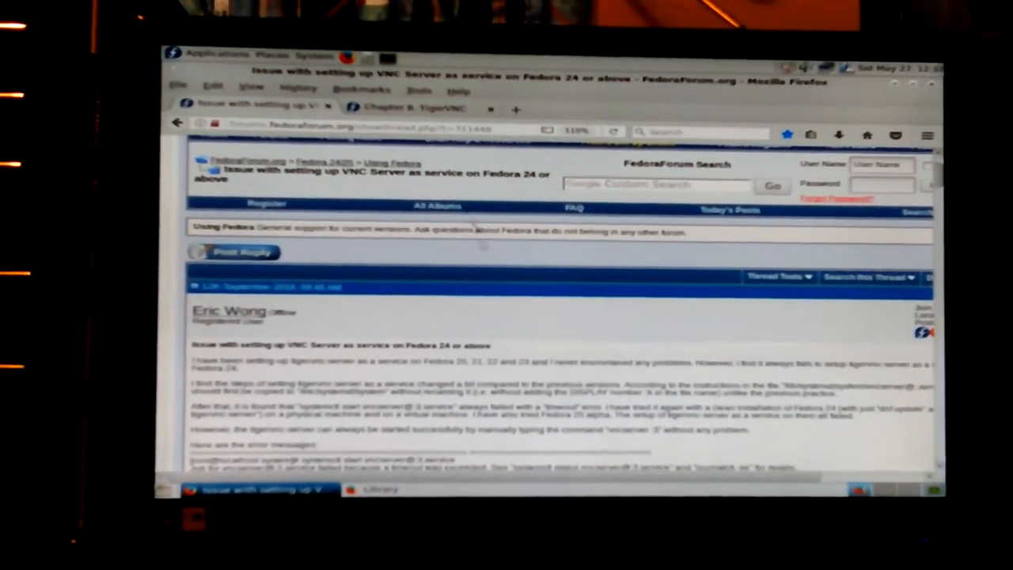
pyautogui.scroll(-3)
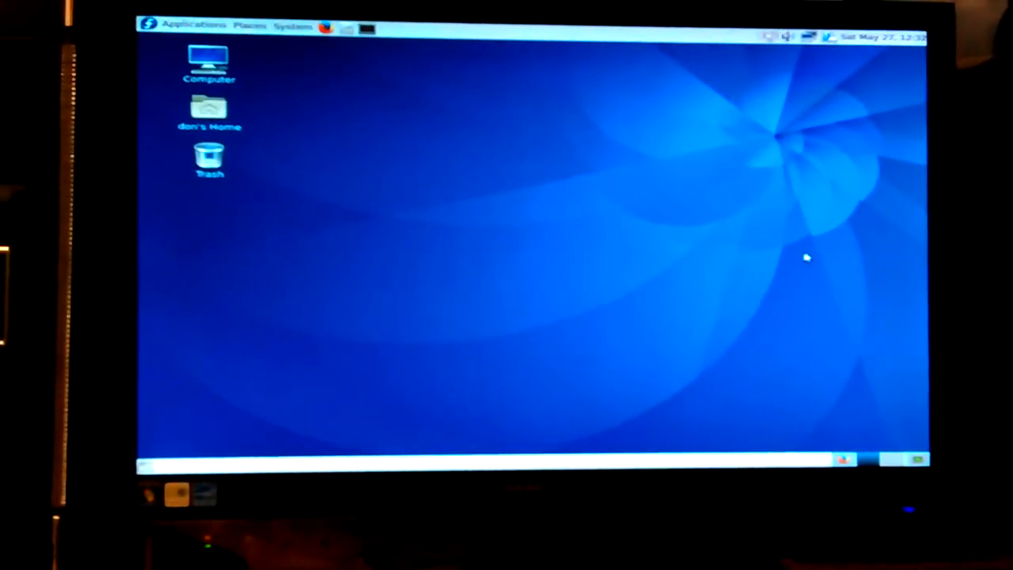
pyautogui.moveTo(807, 324)
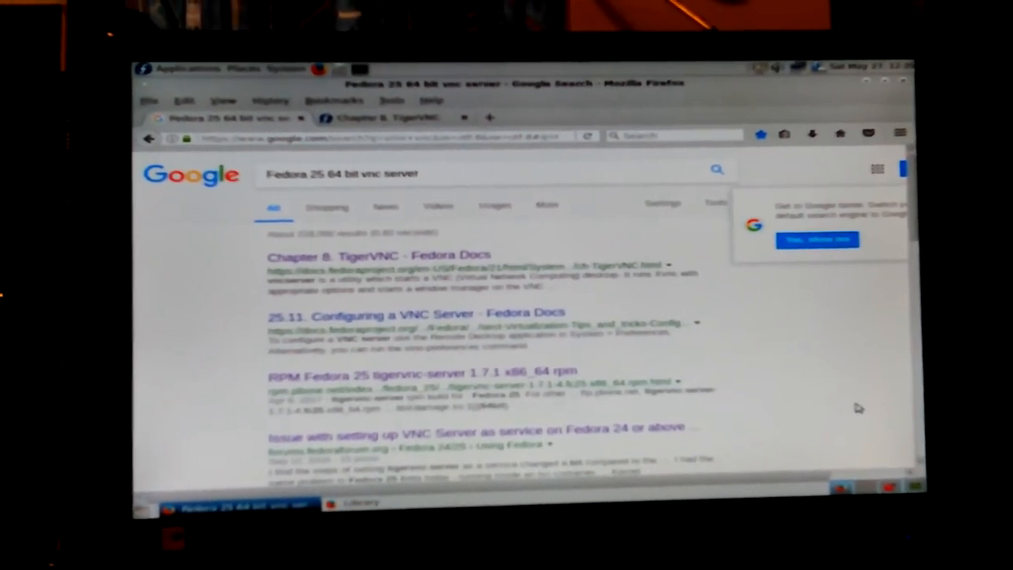
# Open Chapter 8, TigerVNC, from the Fedora docs search result and scroll to the VNC Server procedure
pyautogui.click(372, 125)
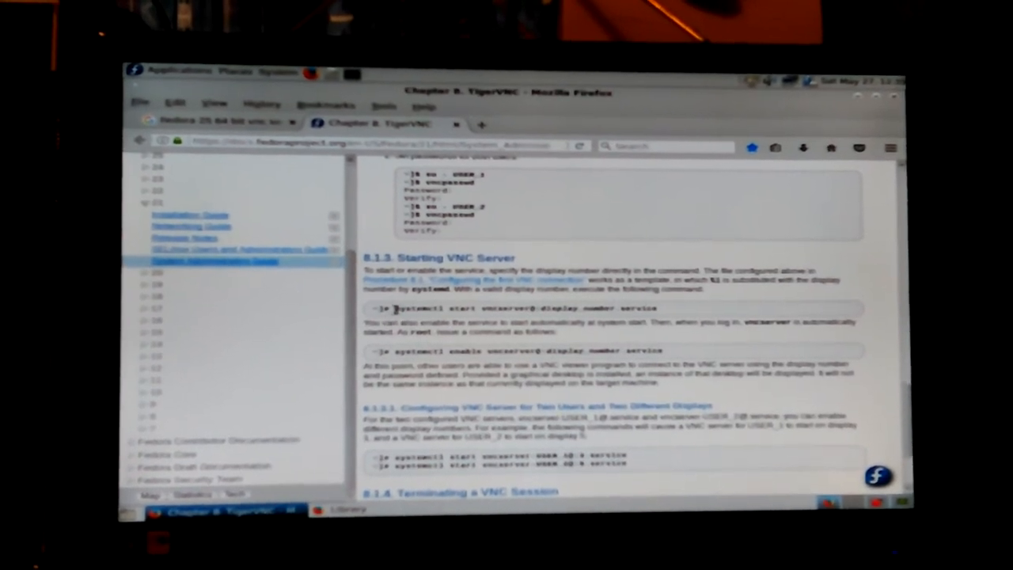
pyautogui.scroll(3)
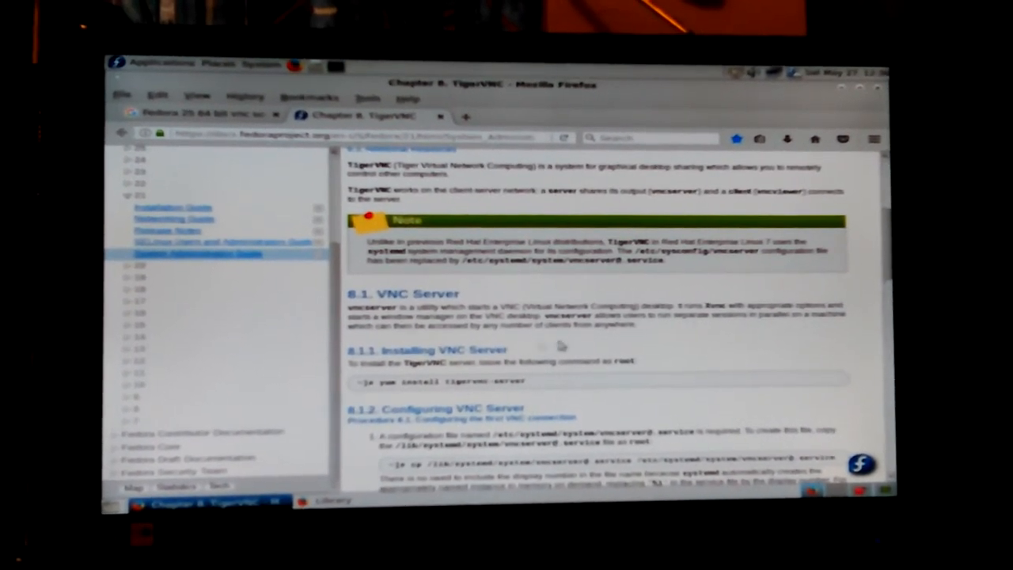
pyautogui.scroll(-3)
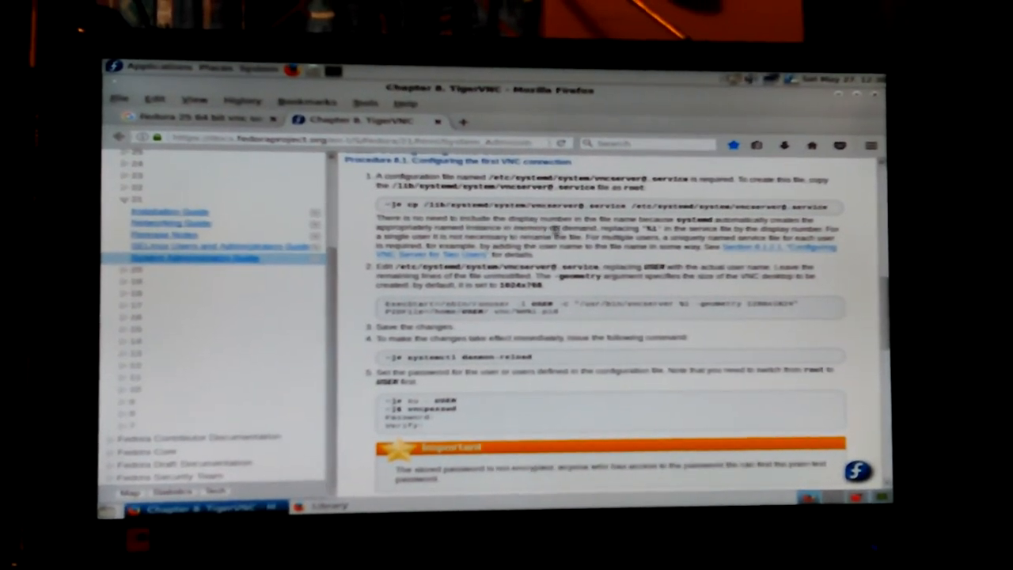
# Scroll down to the Starting VNC Server and Terminating a VNC Session sections
pyautogui.scroll(-3)
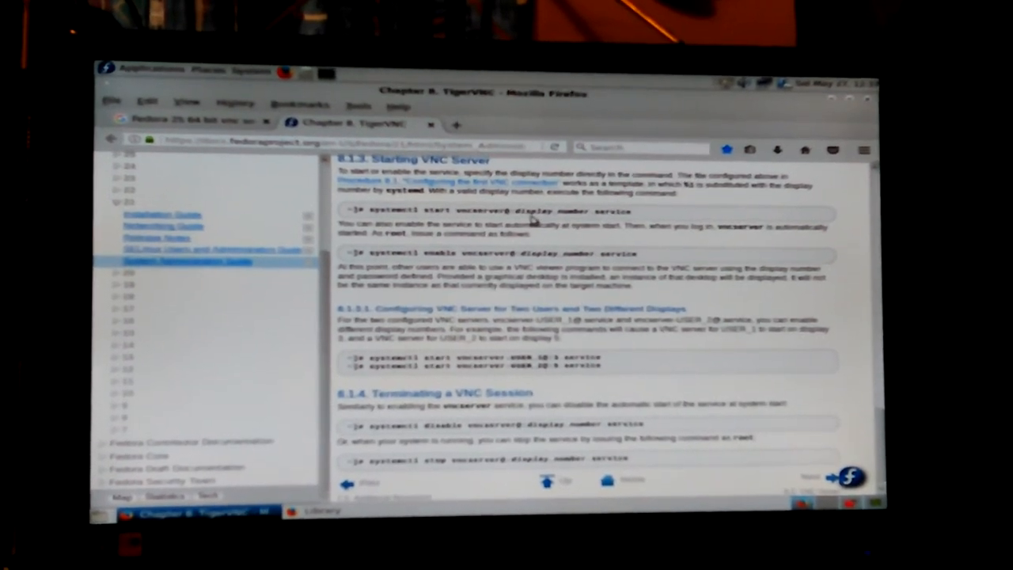